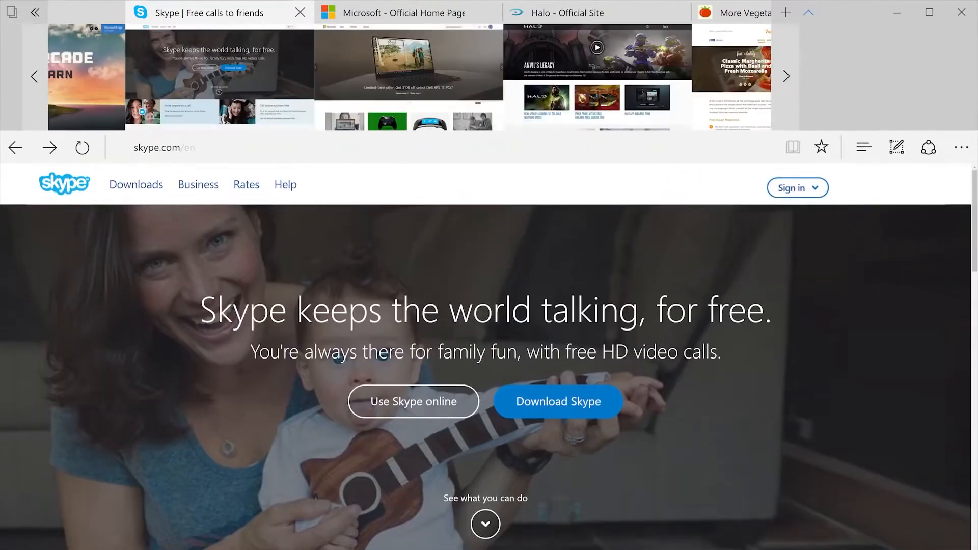
Switch Edge to the Techworm tab to show its latest tech article listings
{"action": "left_click", "coordinate": [400, 536]}
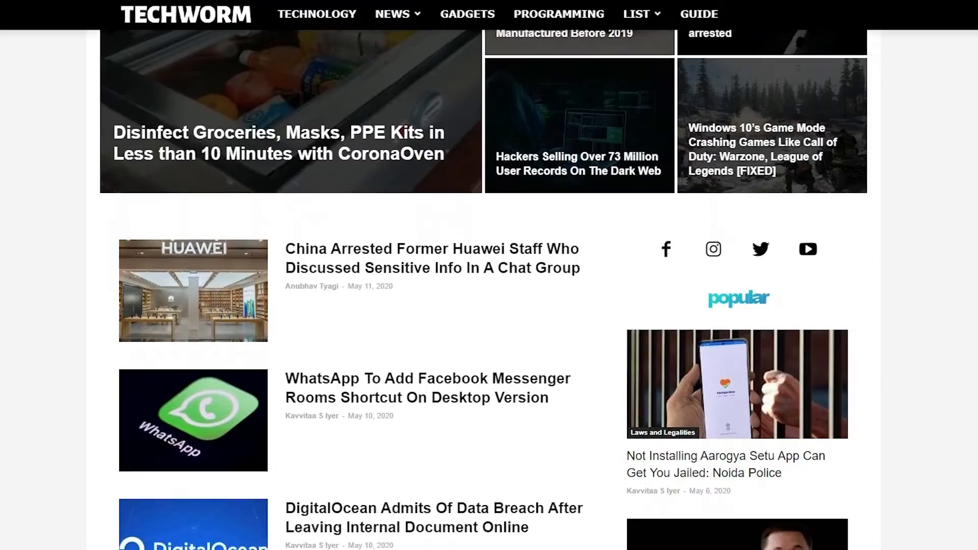
{"action": "scroll", "scroll_direction": "down", "scroll_amount": 3}
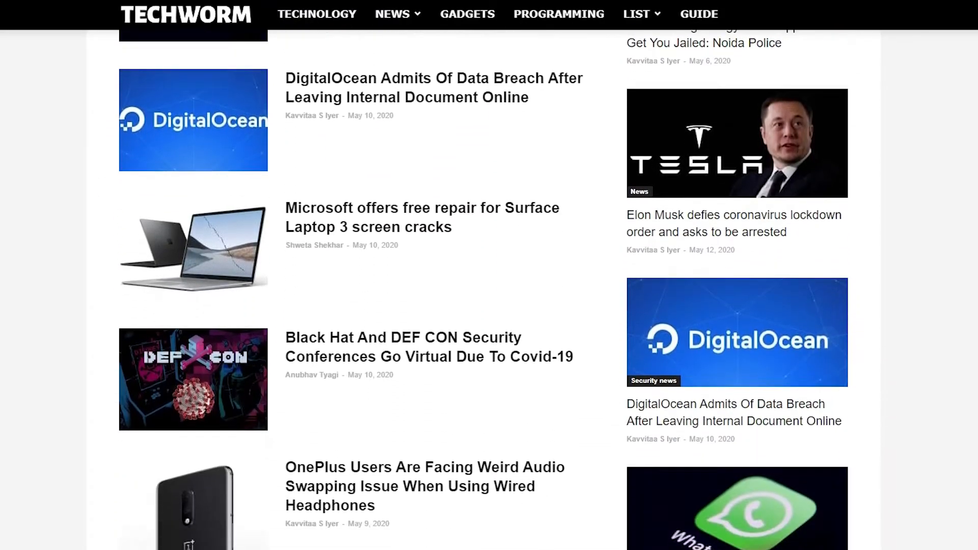
{"action": "scroll", "scroll_direction": "down", "scroll_amount": 3}
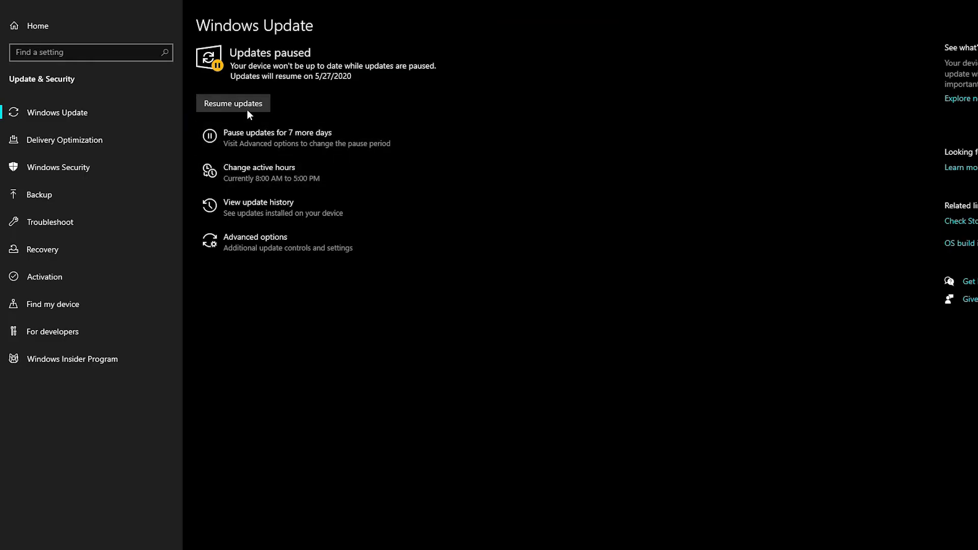
Resume paused updates and go to Delivery Optimization's advanced bandwidth options
{"action": "left_click", "coordinate": [233, 103]}
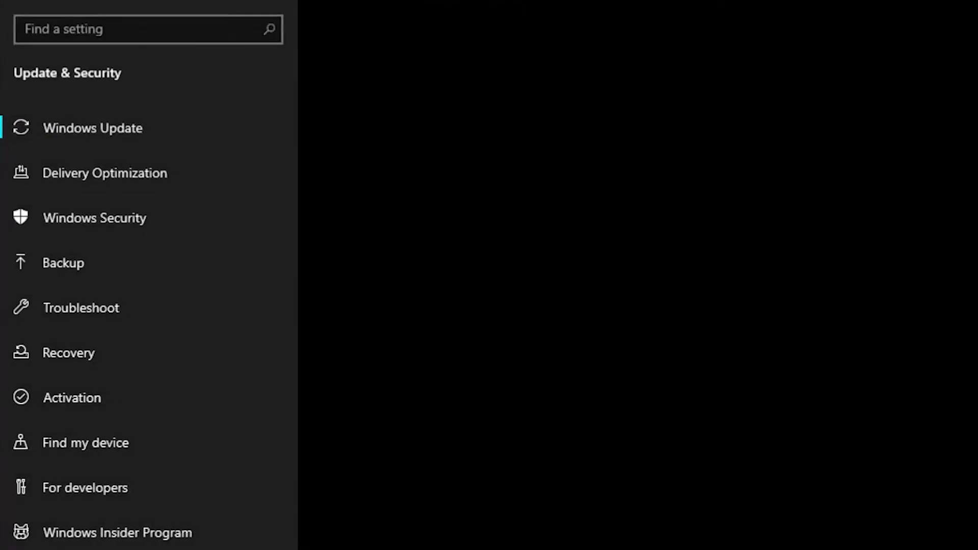
{"action": "left_click", "coordinate": [92, 128]}
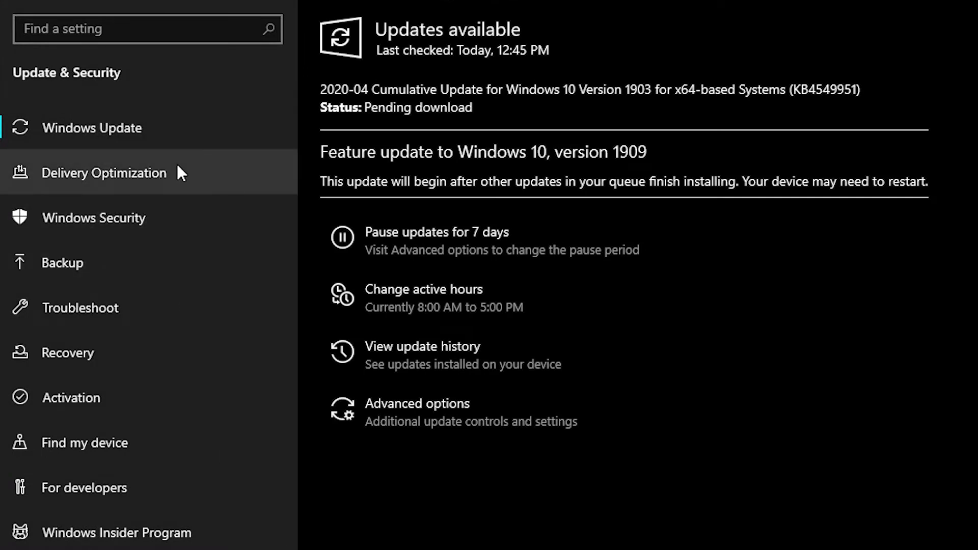
{"action": "mouse_move", "coordinate": [190, 181]}
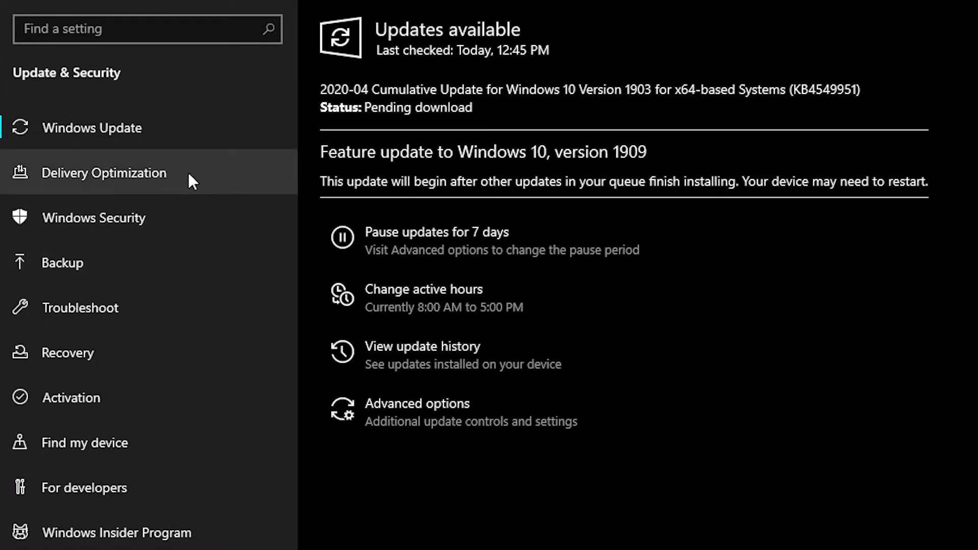
{"action": "left_click", "coordinate": [104, 173]}
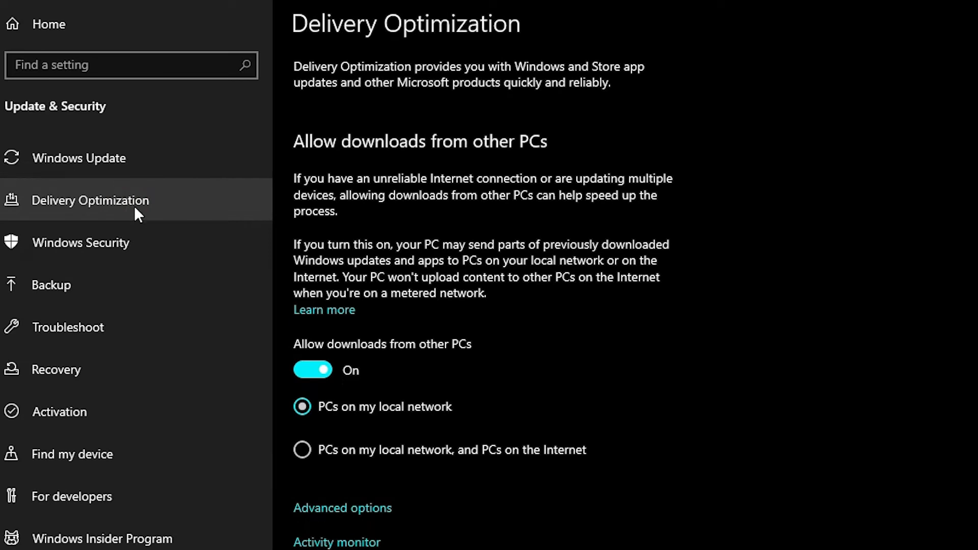
{"action": "mouse_move", "coordinate": [429, 525]}
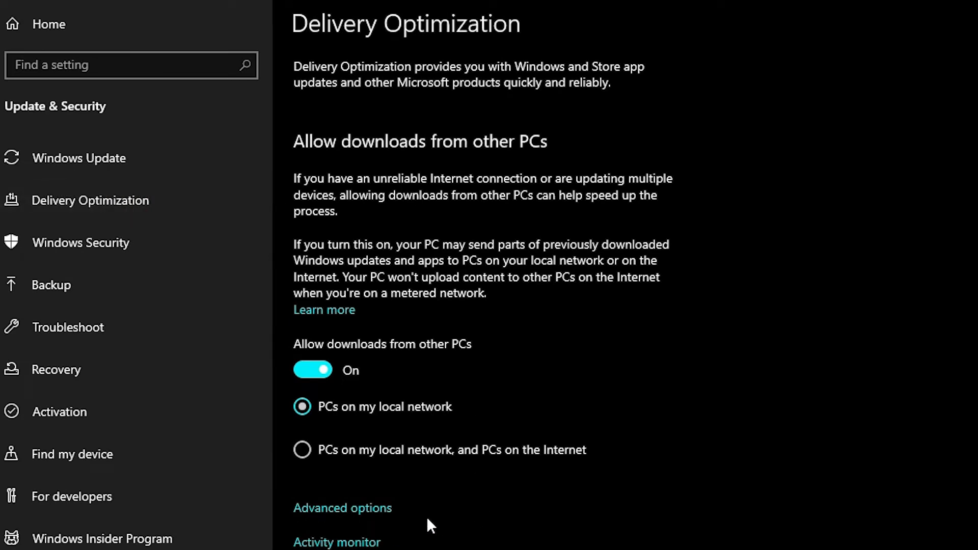
{"action": "left_click", "coordinate": [342, 508]}
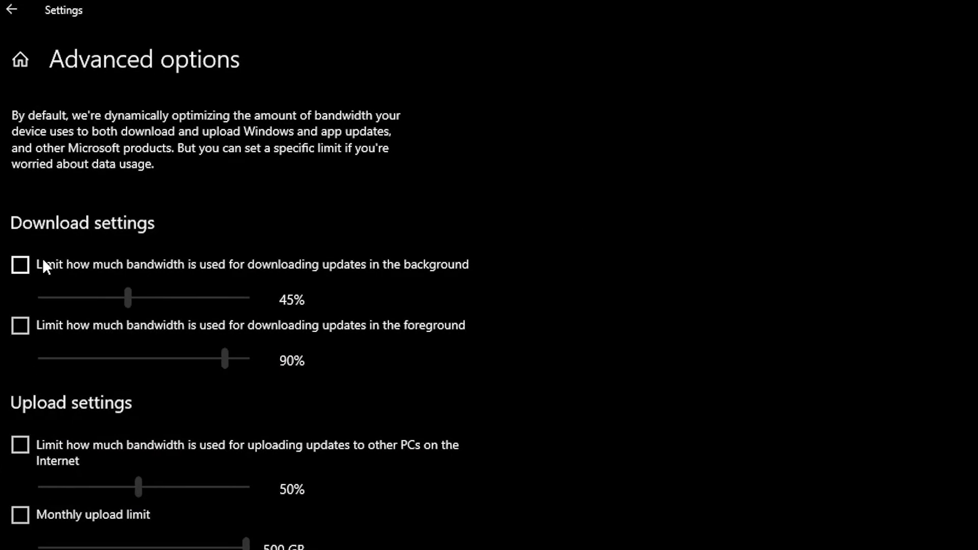
Tick the background (45%) and foreground (90%) download bandwidth limit checkboxes
{"action": "left_click", "coordinate": [19, 265]}
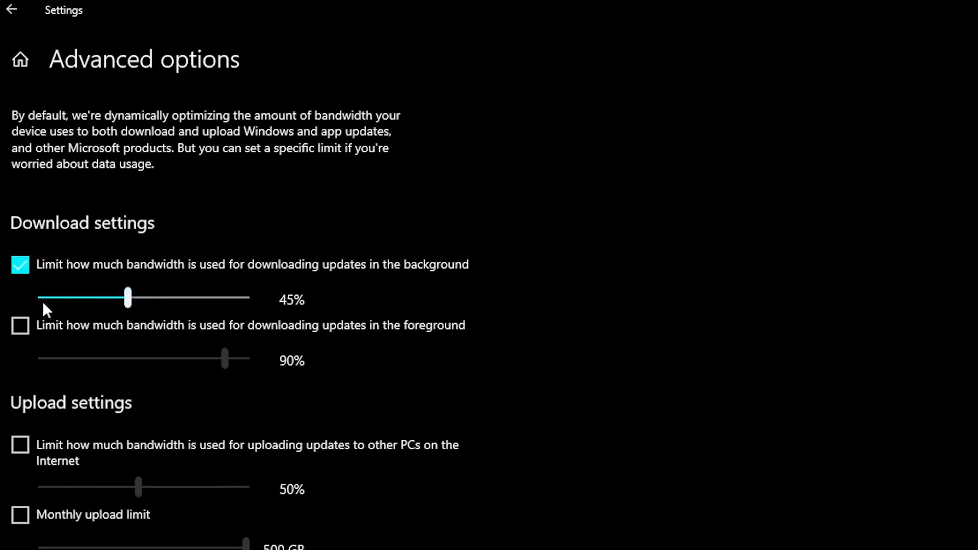
{"action": "left_click", "coordinate": [20, 326]}
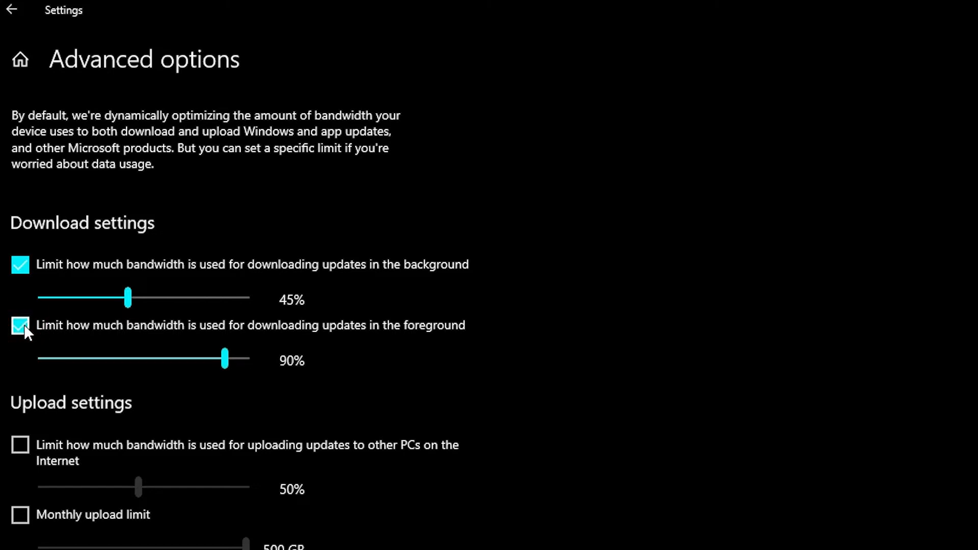
{"action": "left_click", "coordinate": [20, 325]}
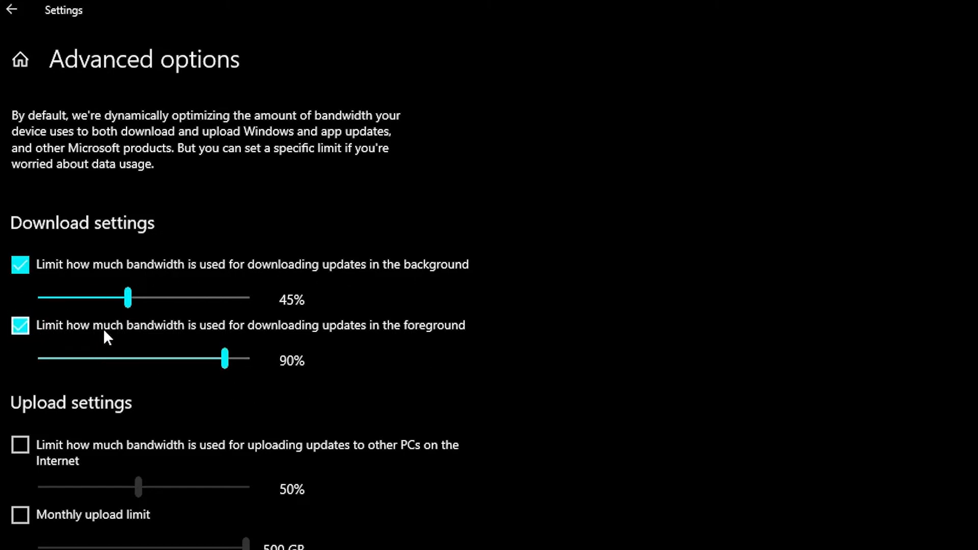
{"action": "mouse_move", "coordinate": [330, 333]}
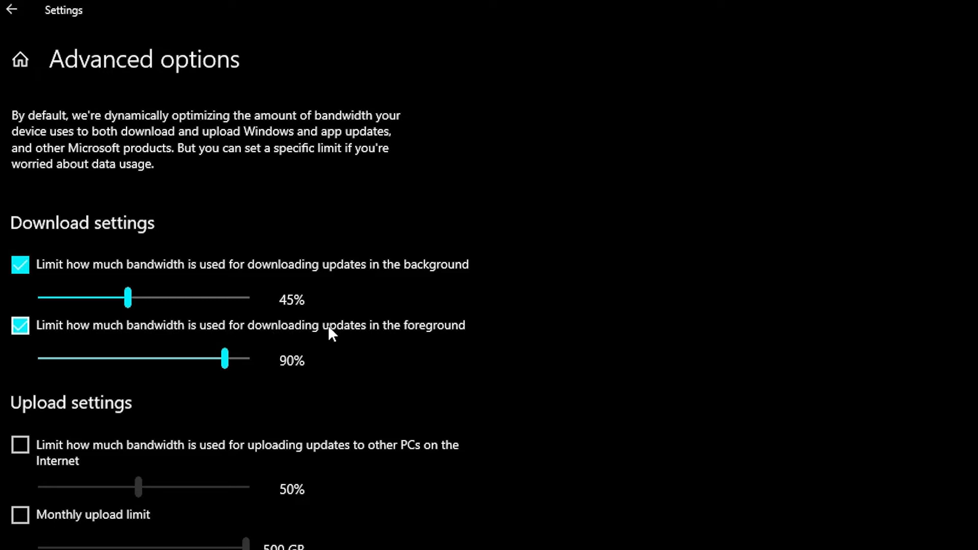
{"action": "mouse_move", "coordinate": [128, 297]}
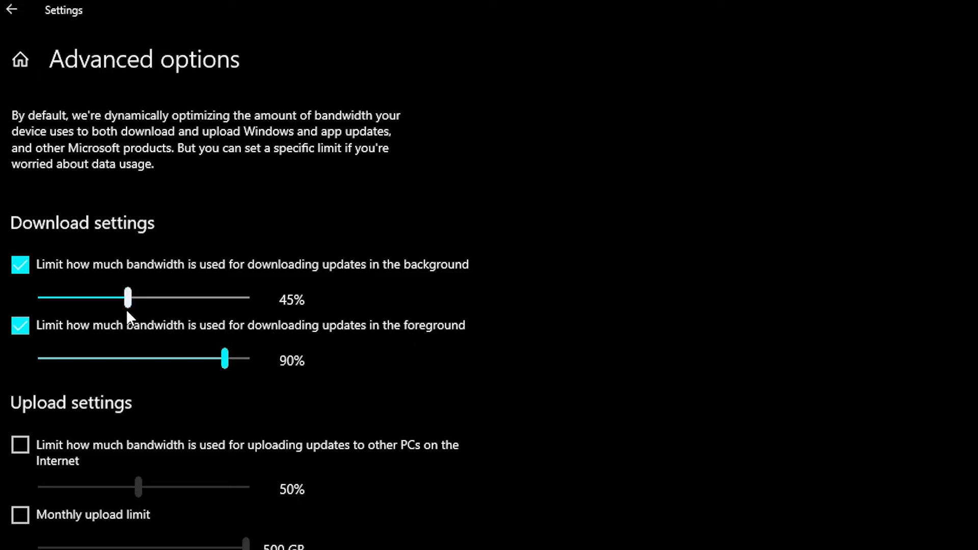